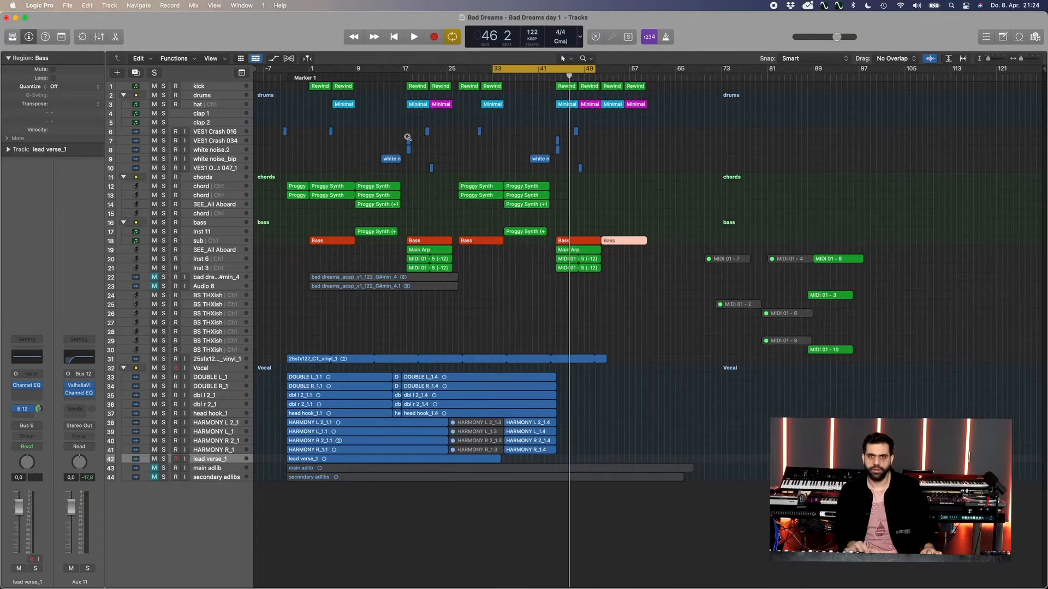
{"action": "mouse_move", "coordinate": [258, 117]}
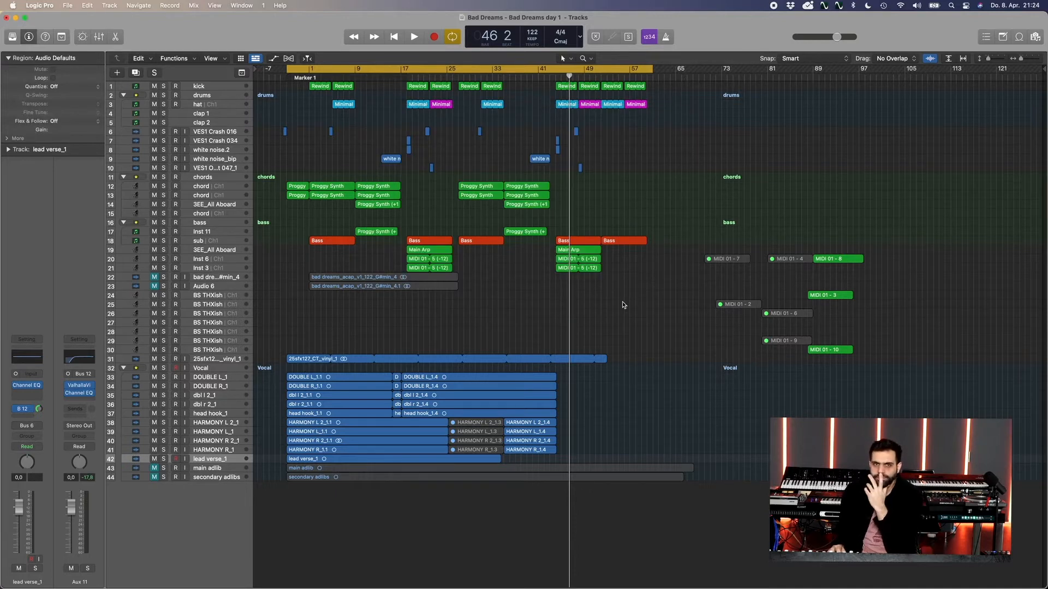
{"action": "mouse_move", "coordinate": [601, 301]}
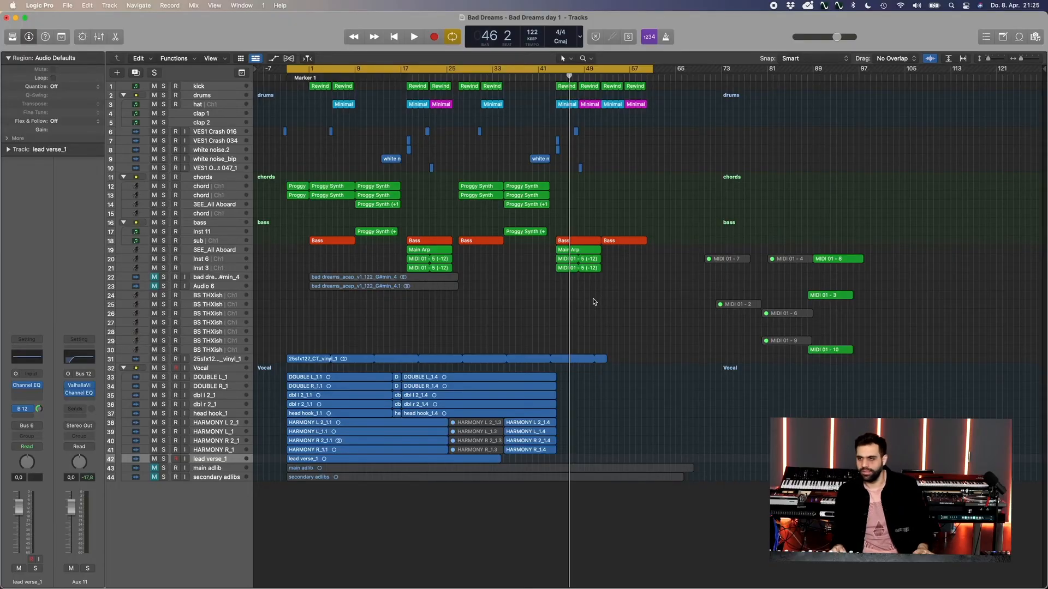
{"action": "mouse_move", "coordinate": [778, 147]}
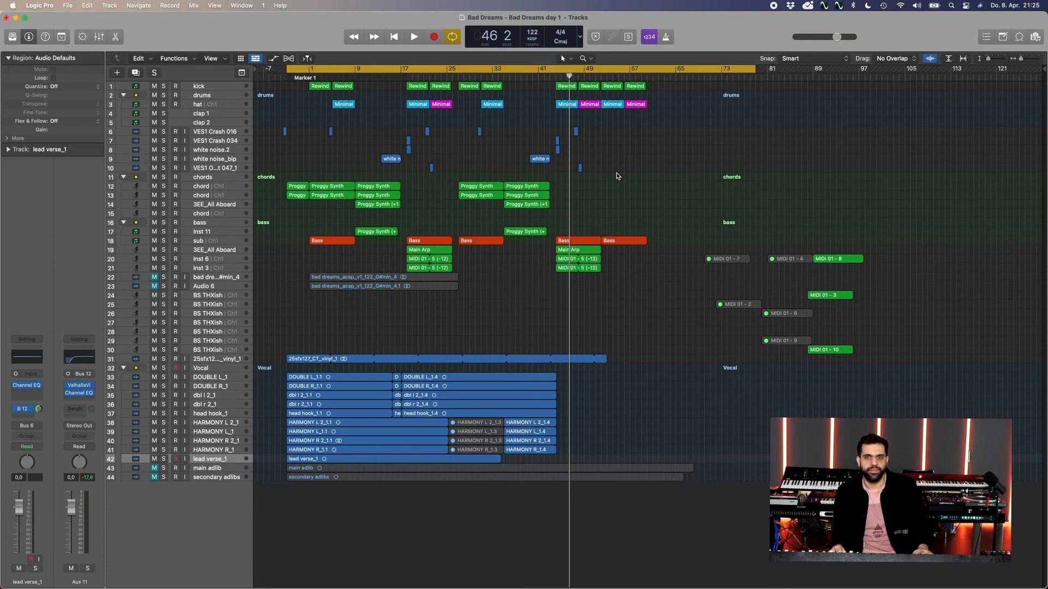
{"action": "mouse_move", "coordinate": [621, 185]}
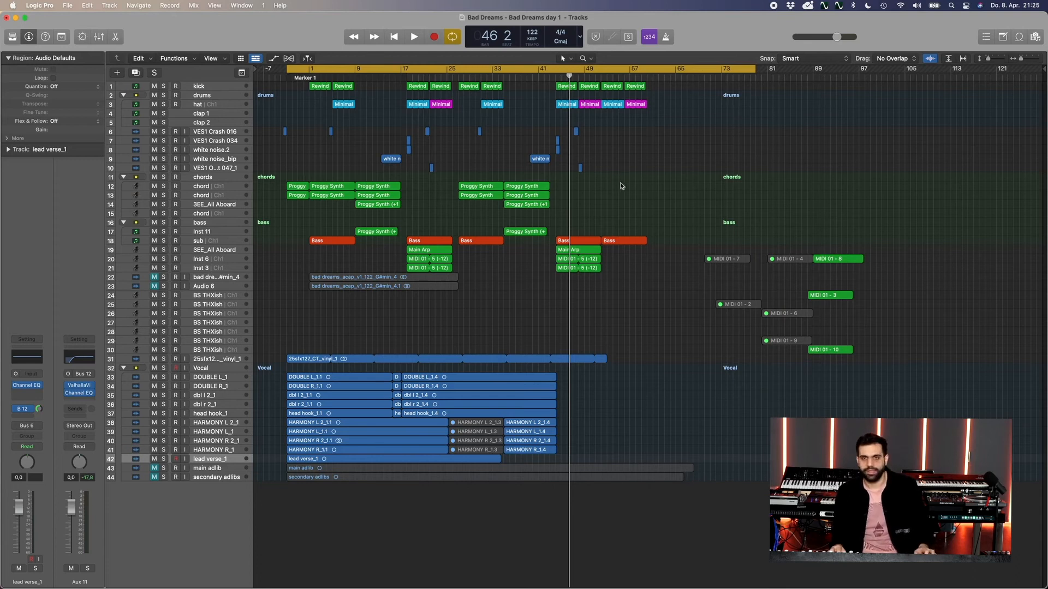